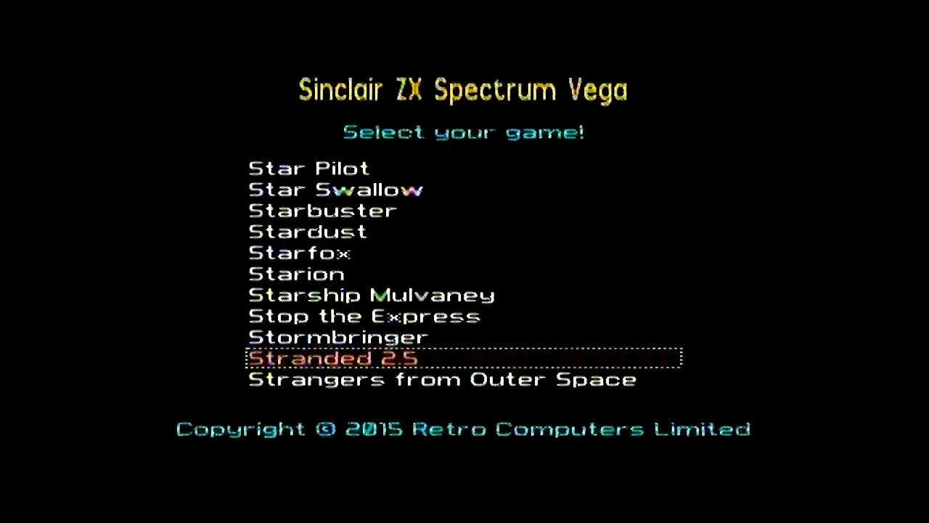
Step: Choose Stranded 2.5 from the Vega game list to show its controls screen
click(333, 359)
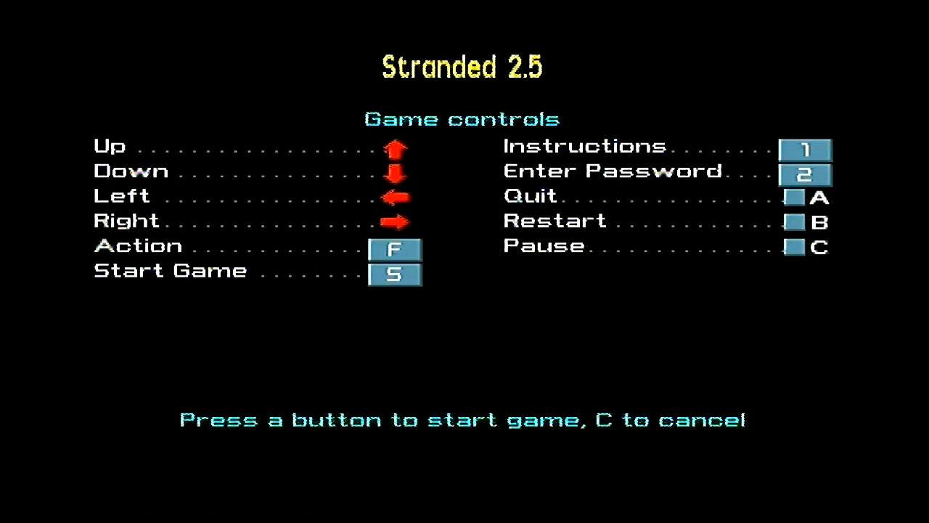